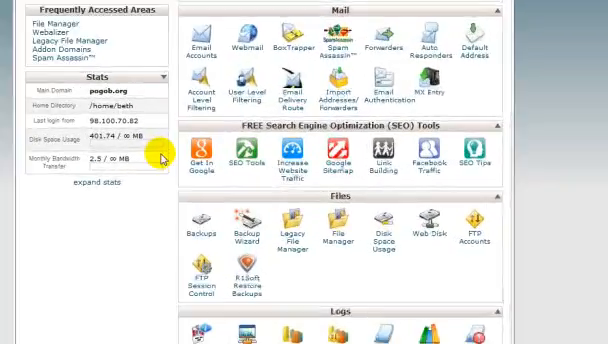
pyautogui.scroll(-3)
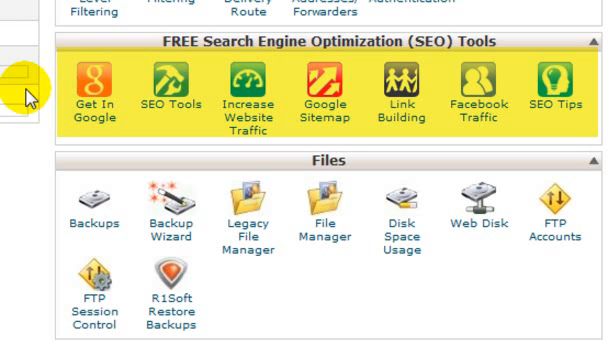
pyautogui.moveTo(596, 82)
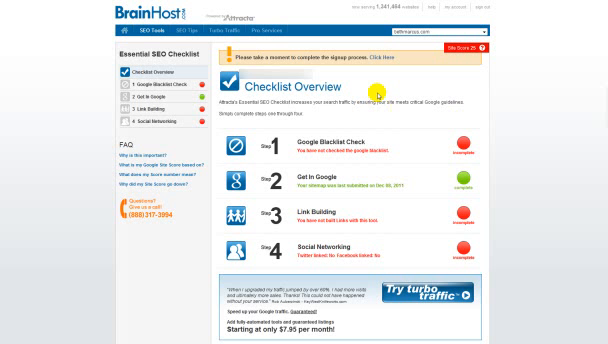
pyautogui.moveTo(376, 212)
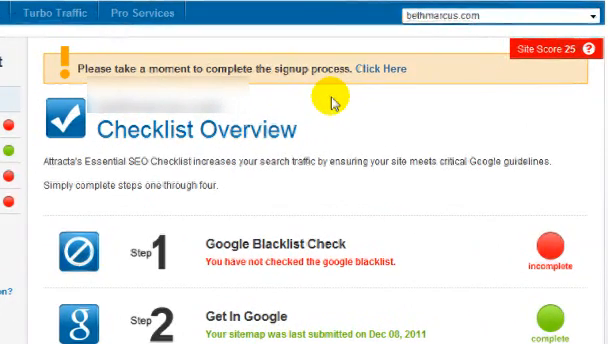
pyautogui.scroll(-3)
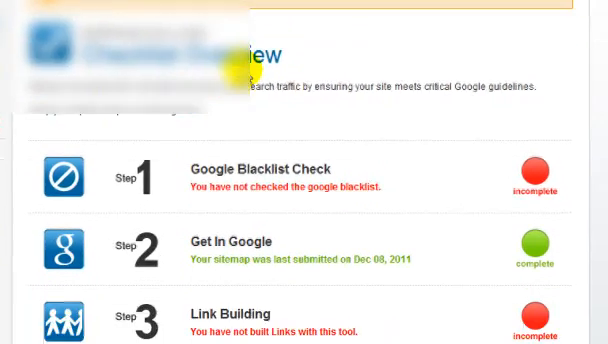
pyautogui.scroll(-3)
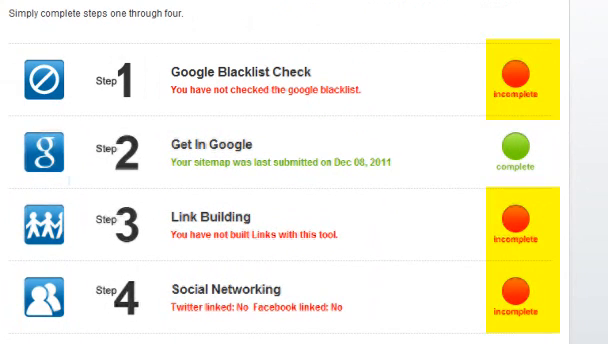